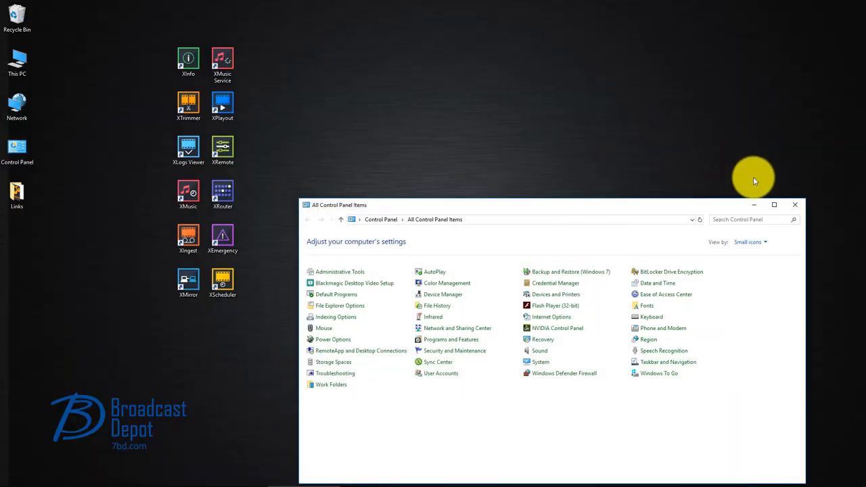
Close the All Control Panel Items window to reveal the AxelTech suite desktop icons.
{"action": "left_click", "coordinate": [795, 205]}
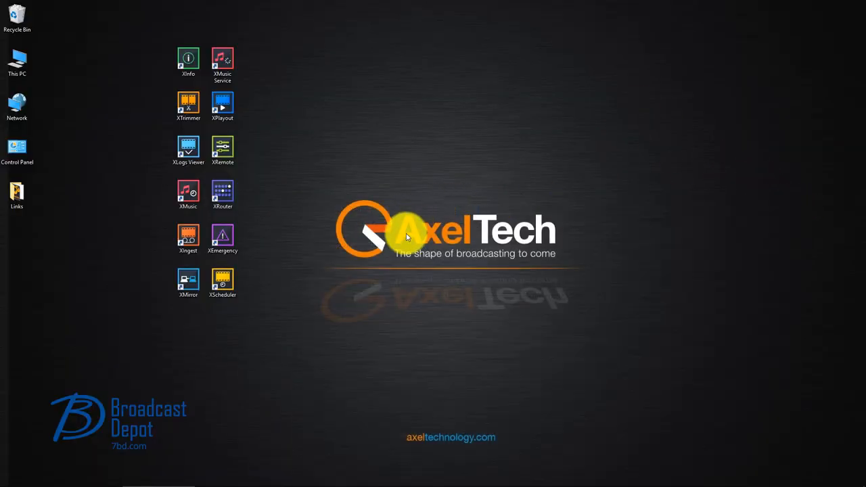